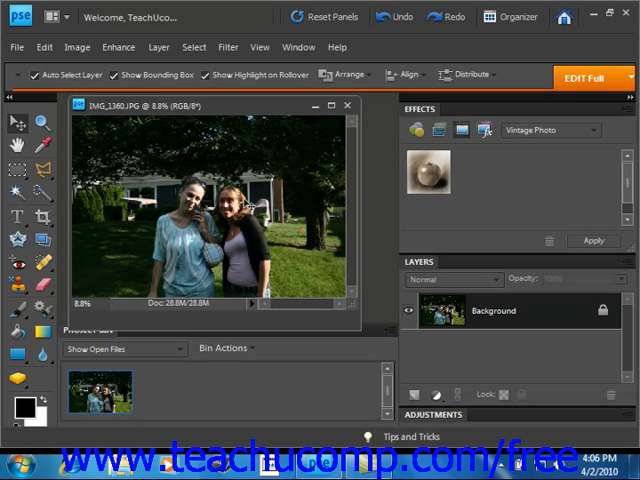
Open the Brightness/Contrast dialog from the Enhance menu's lighting adjustments.
click(117, 46)
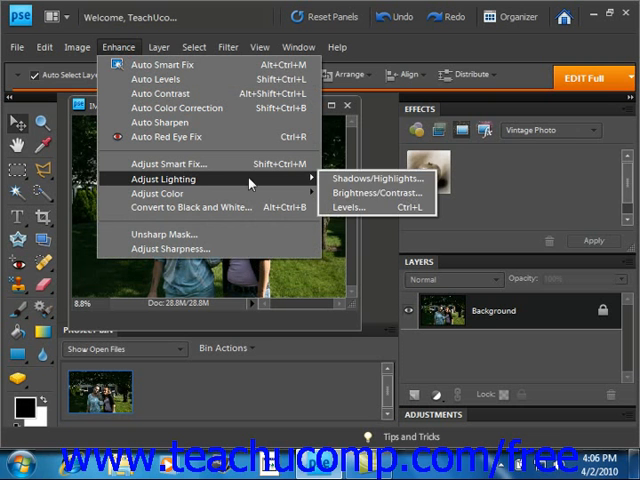
mouse_move(375, 193)
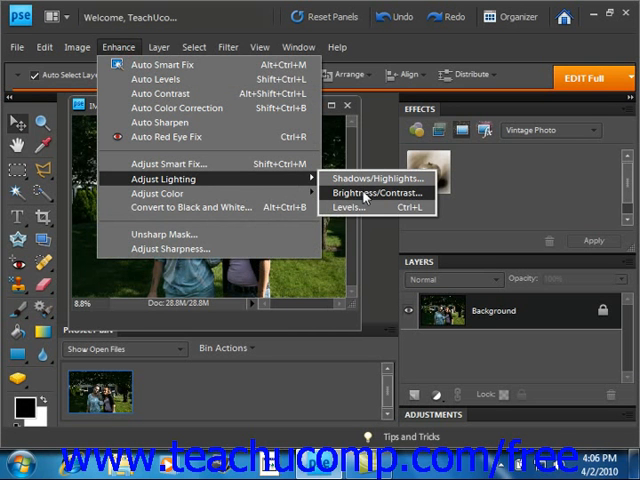
click(376, 192)
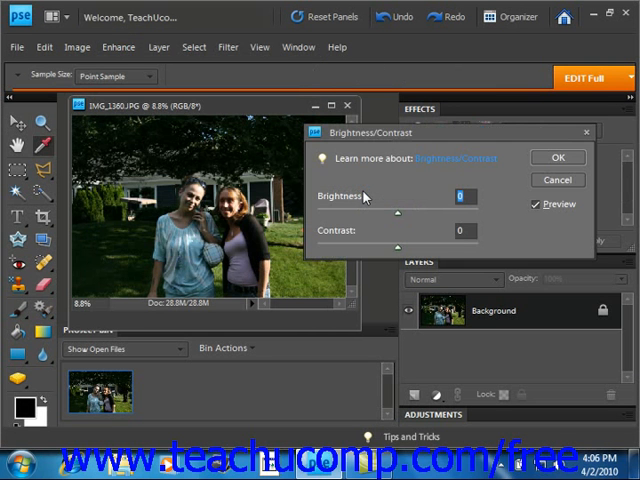
mouse_move(560, 207)
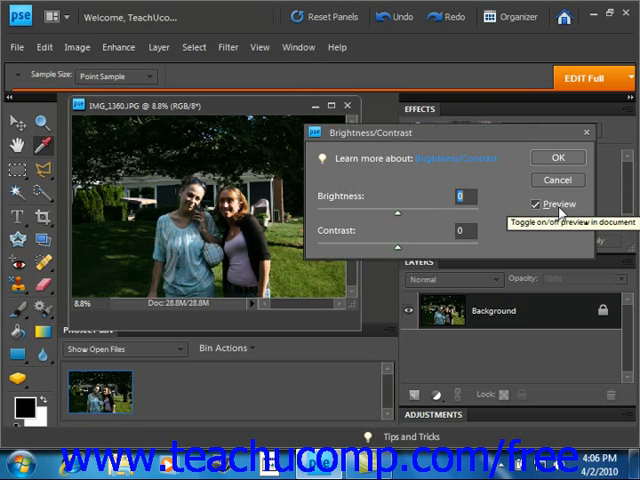
mouse_move(560, 210)
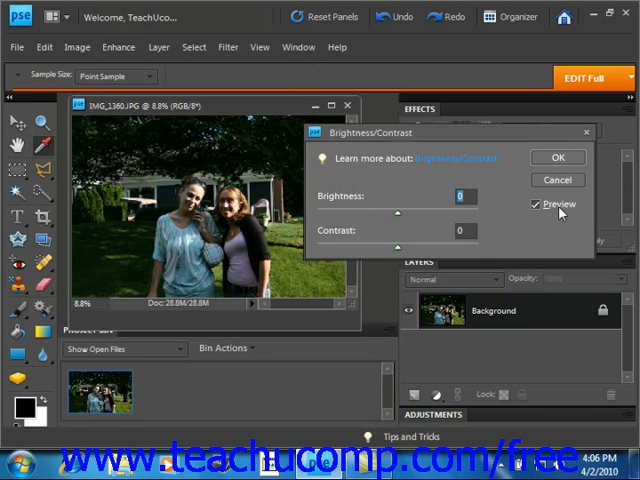
mouse_move(400, 218)
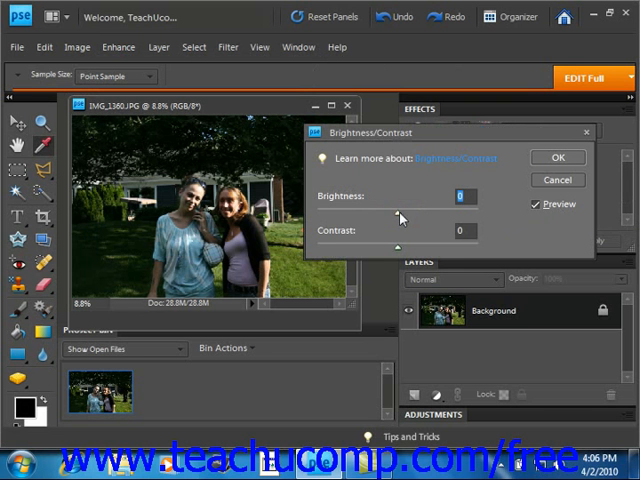
Apply Brightness/Contrast with brightness 56 and contrast -7 to the photo.
drag(383, 215, 417, 215)
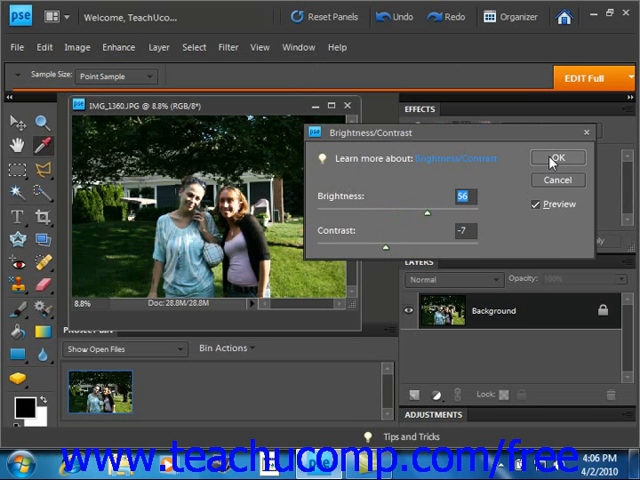
click(556, 158)
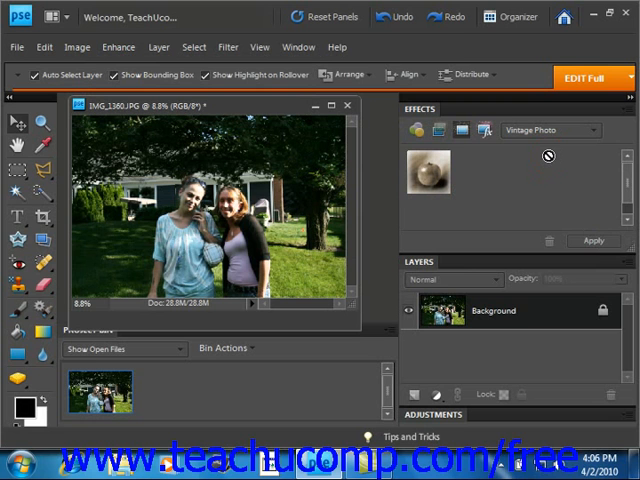